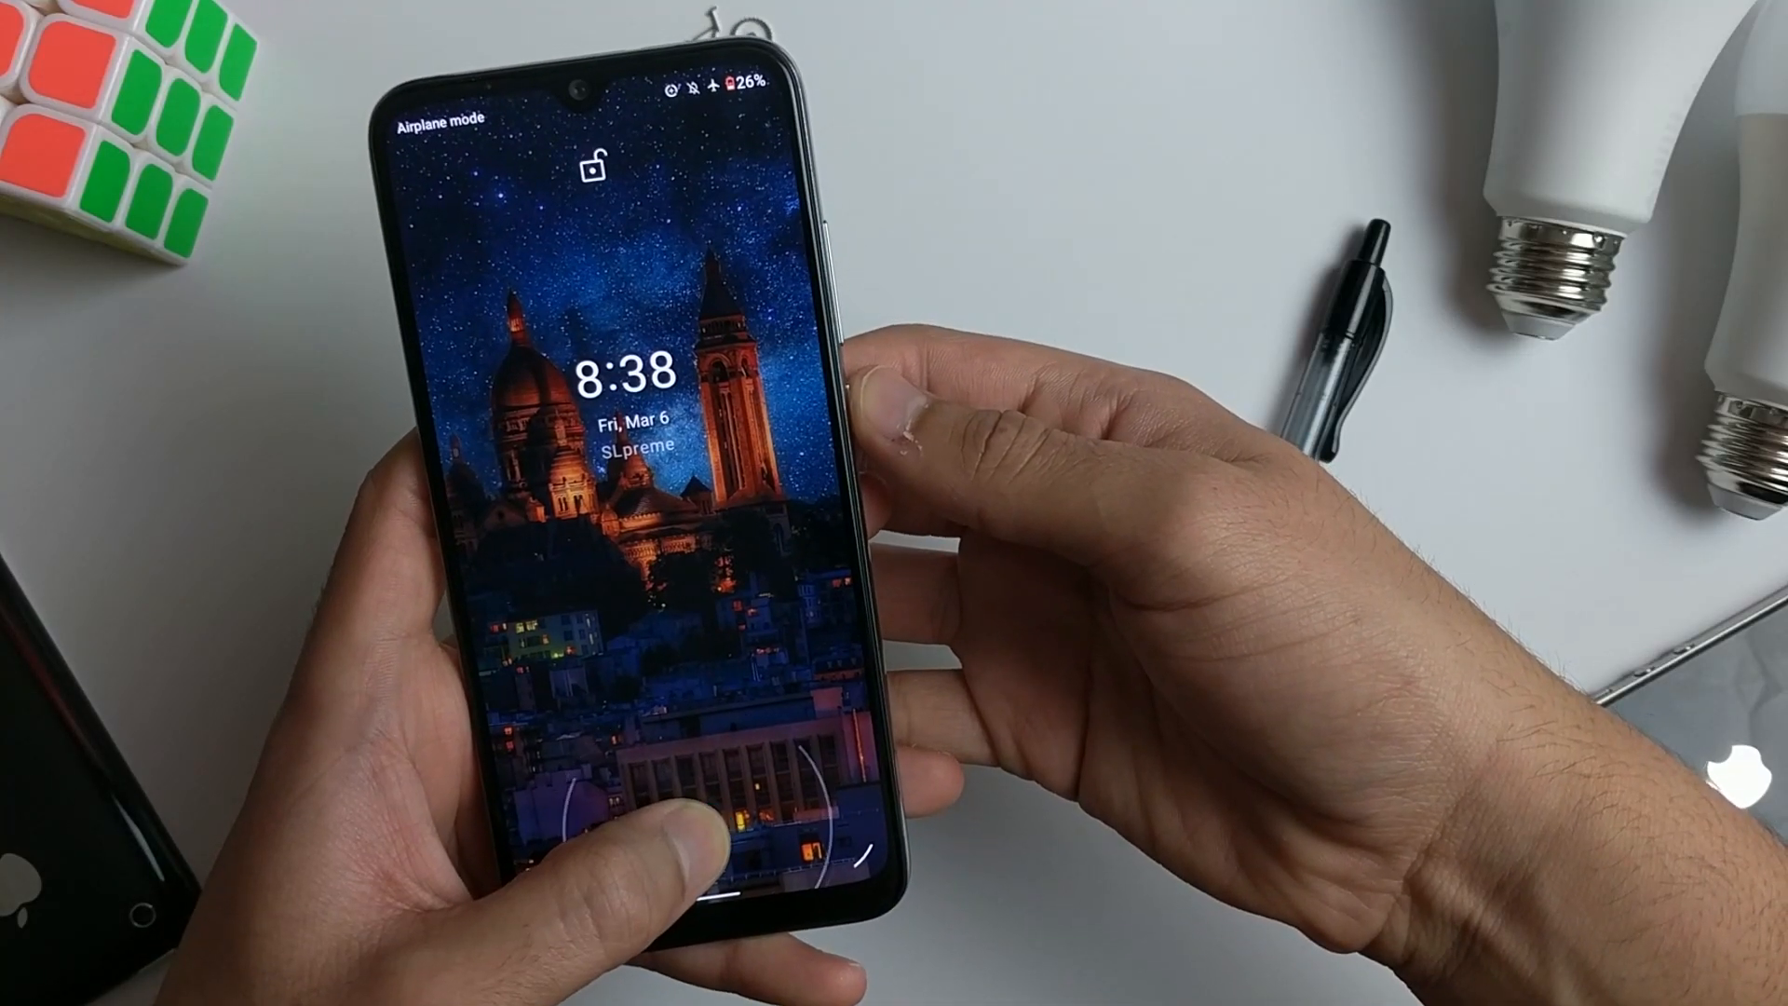
Step: Unlock the phone from the lock screen to reach the main Settings list
{"action": "left_click_drag", "start_coordinate": [627, 799], "coordinate": [628, 343]}
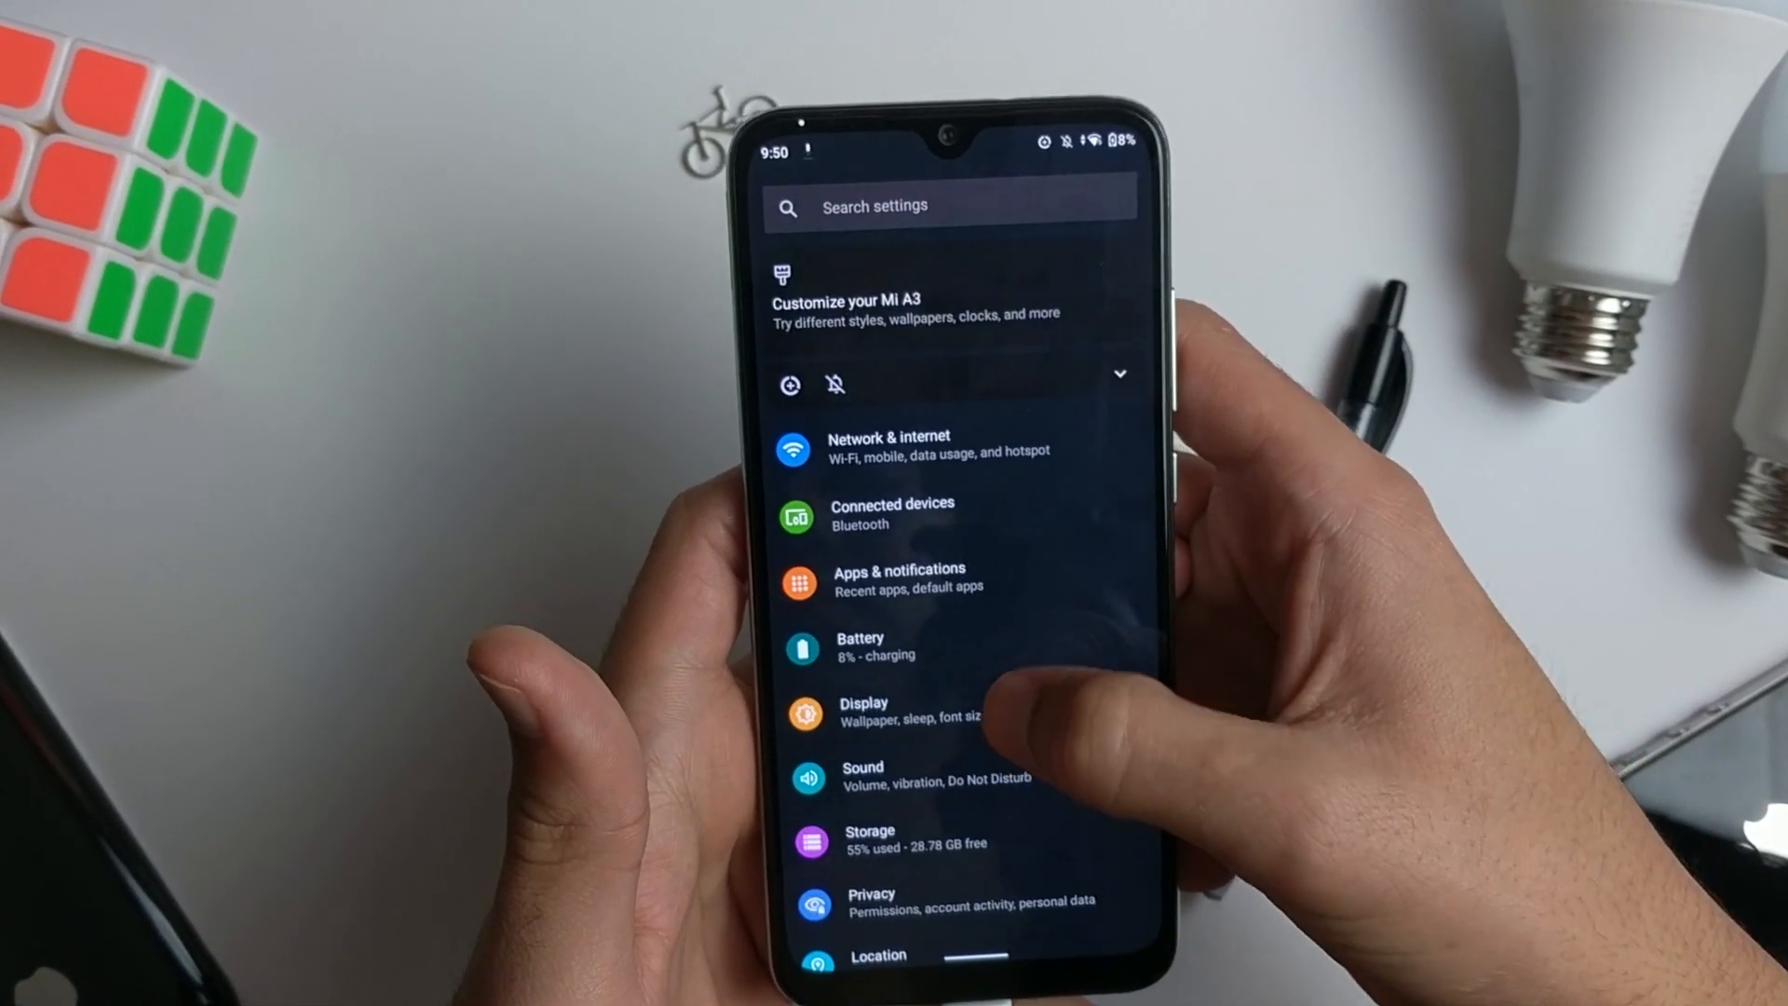
Step: Go into Security > Fingerprint to show the backup screen lock method choices
{"action": "scroll", "scroll_direction": "down", "scroll_amount": 3}
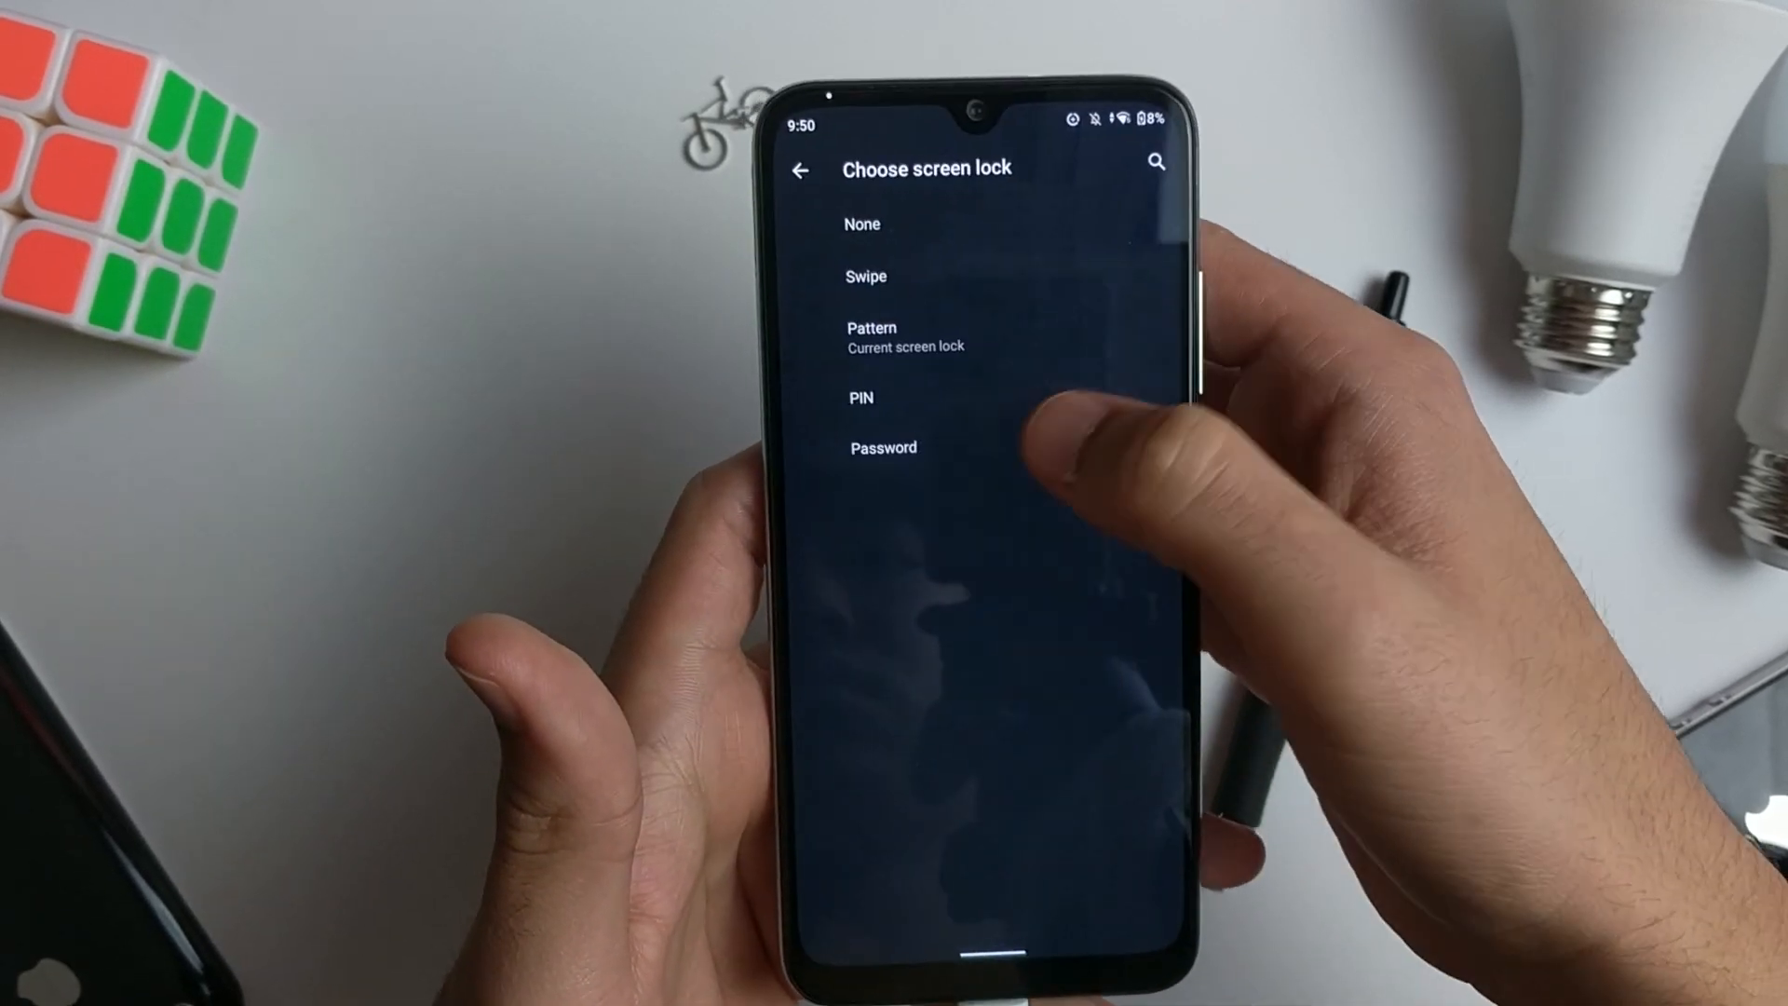
{"action": "left_click", "coordinate": [862, 224]}
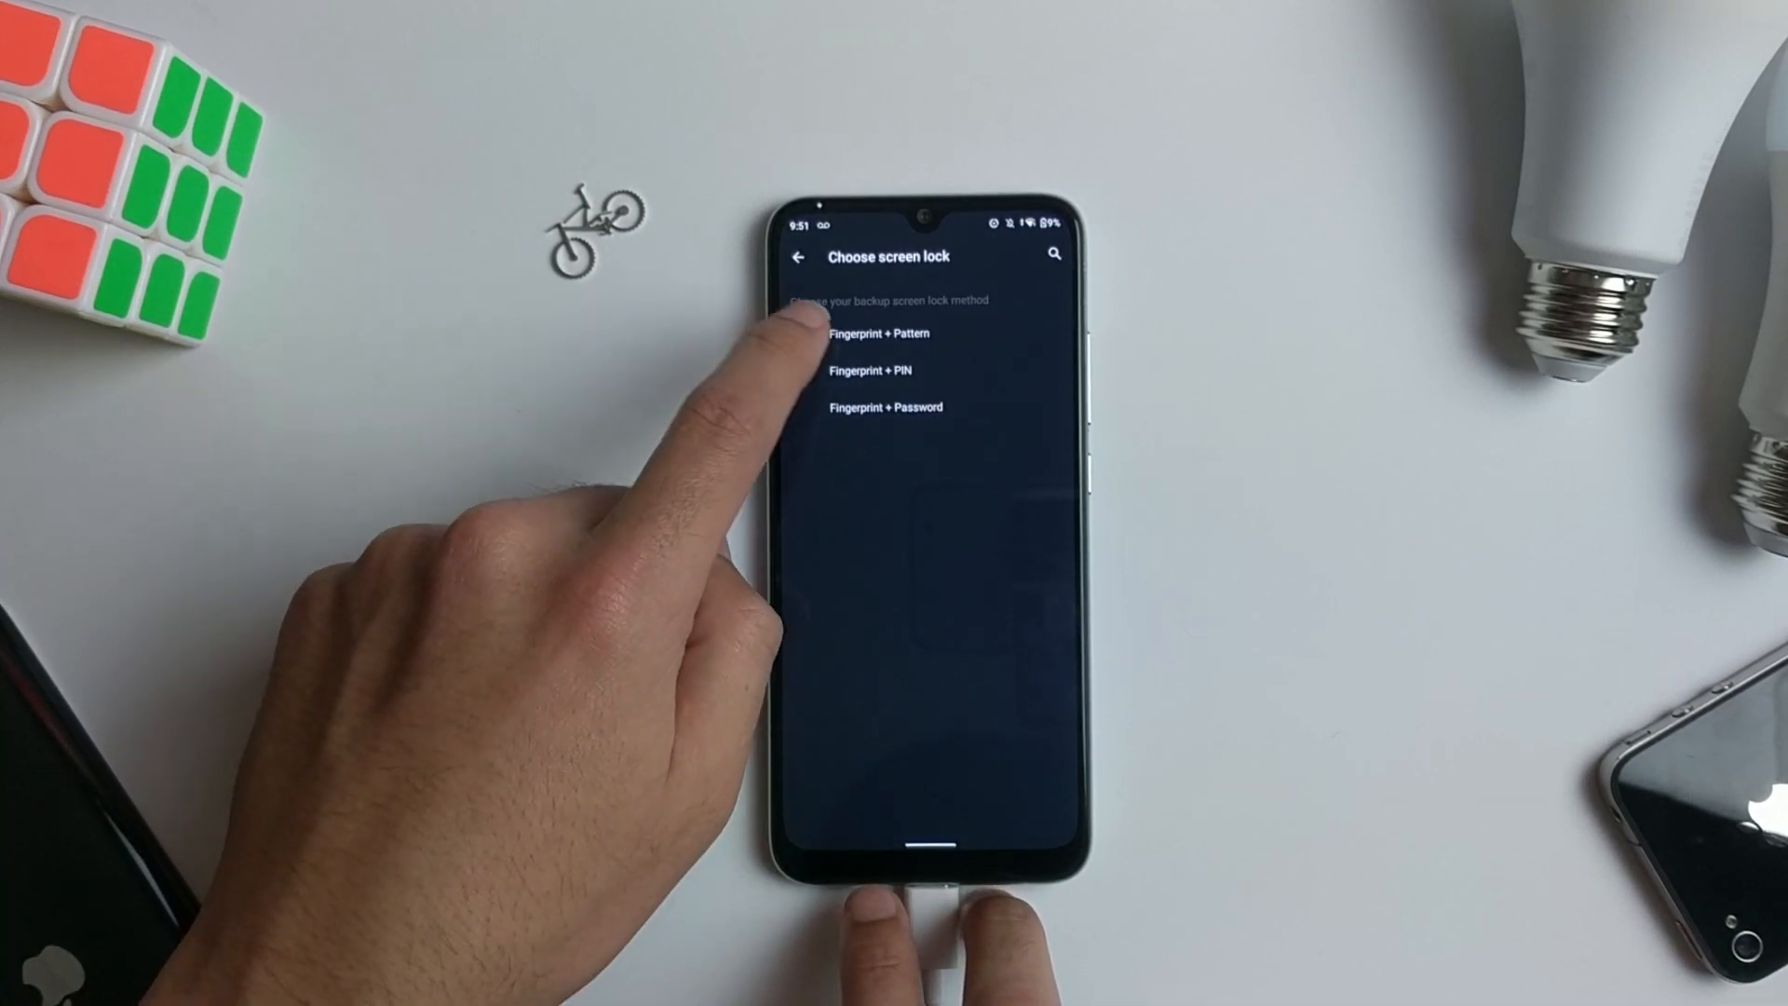
Step: Choose Fingerprint + Pattern, draw and confirm an L-shaped pattern, keeping all notification content shown
{"action": "left_click", "coordinate": [881, 333]}
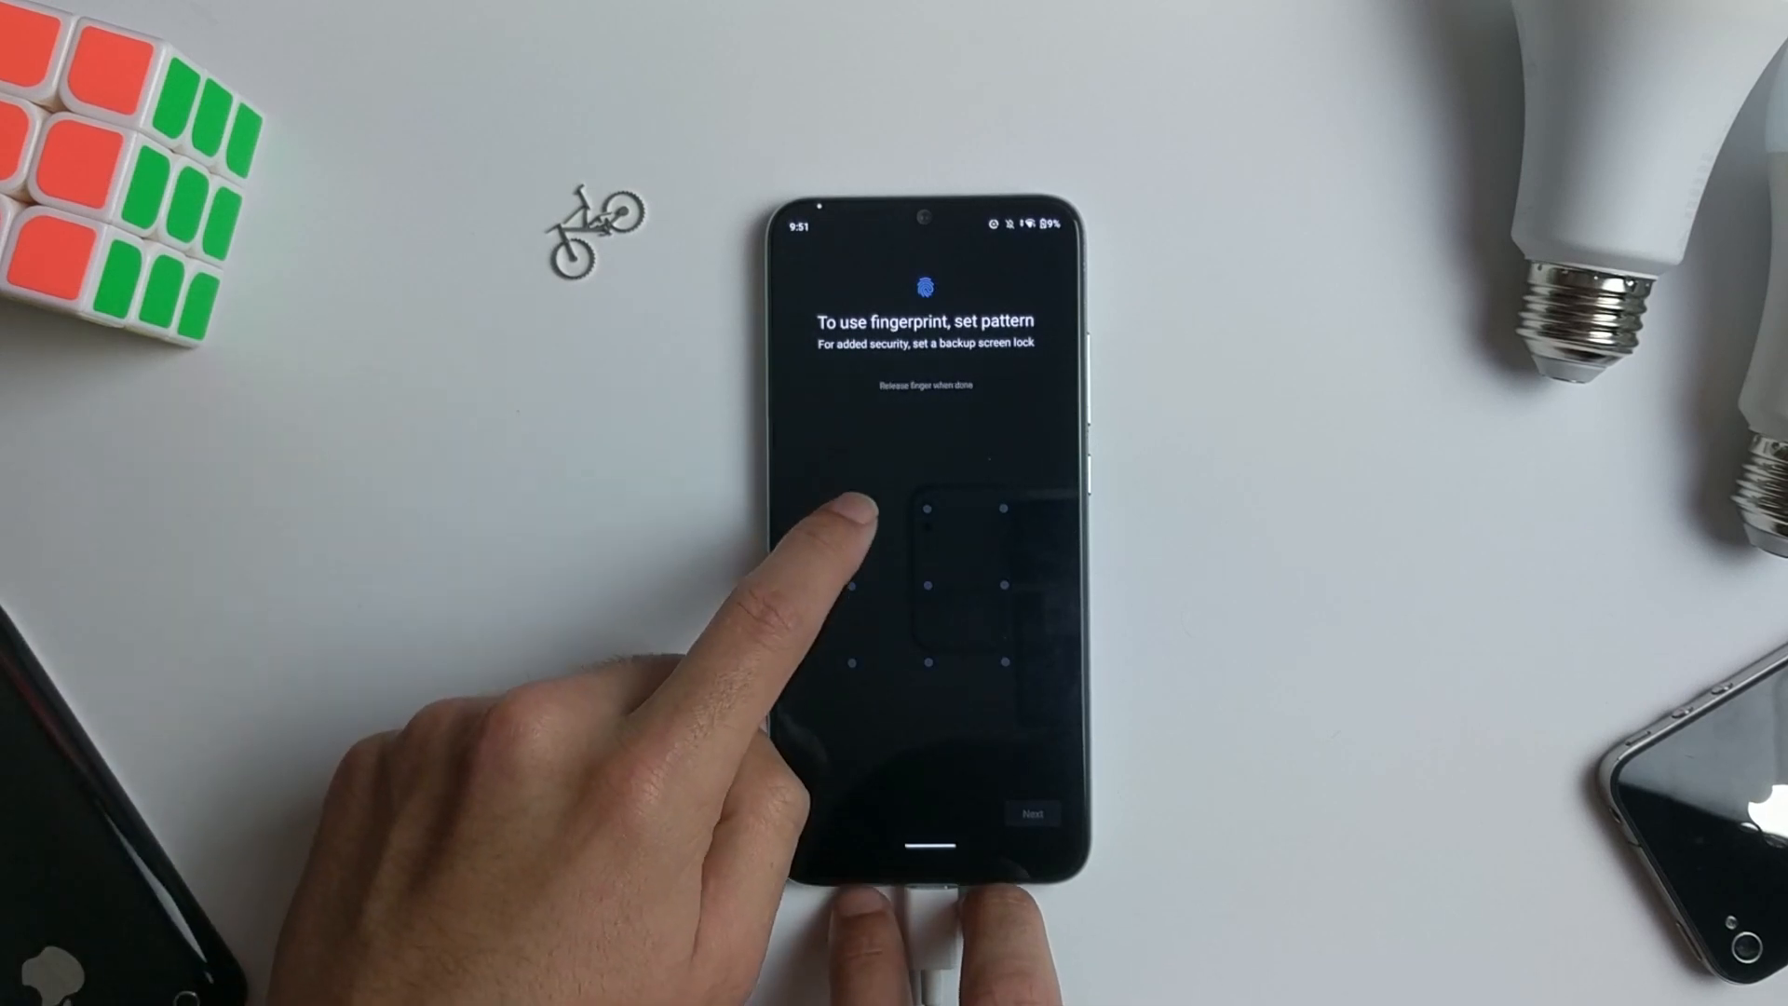
{"action": "left_click_drag", "start_coordinate": [849, 514], "coordinate": [930, 661]}
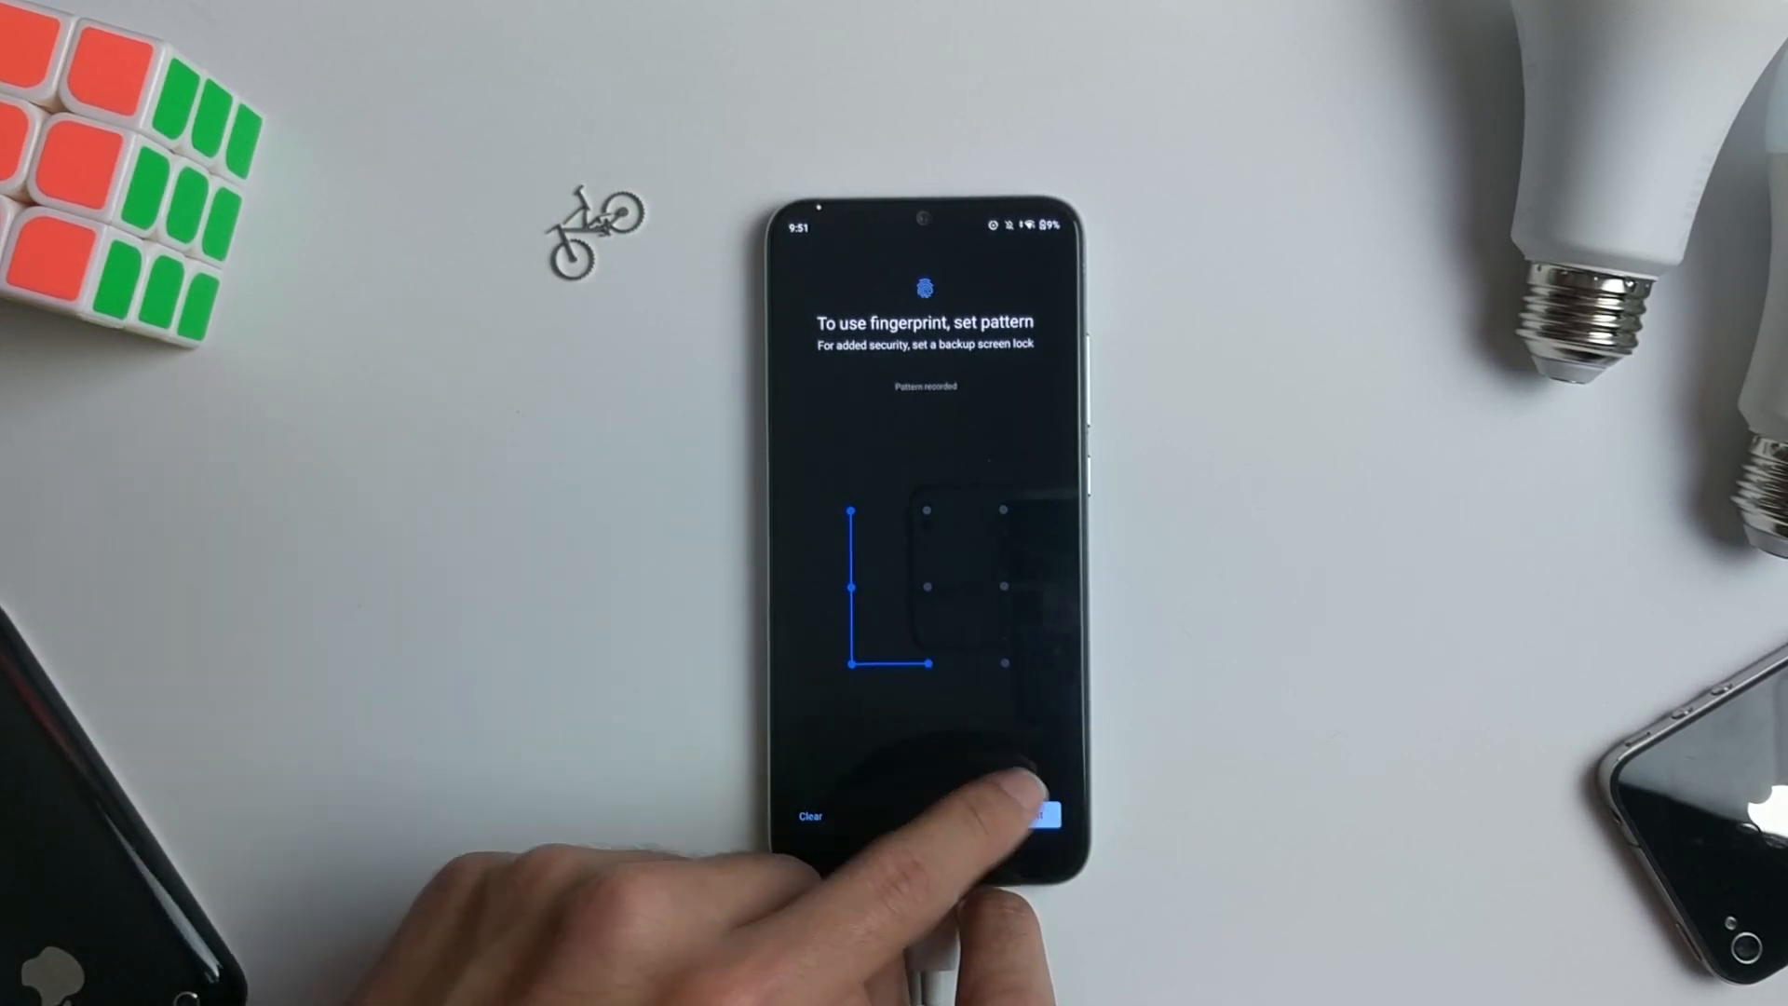
{"action": "left_click", "coordinate": [1028, 816]}
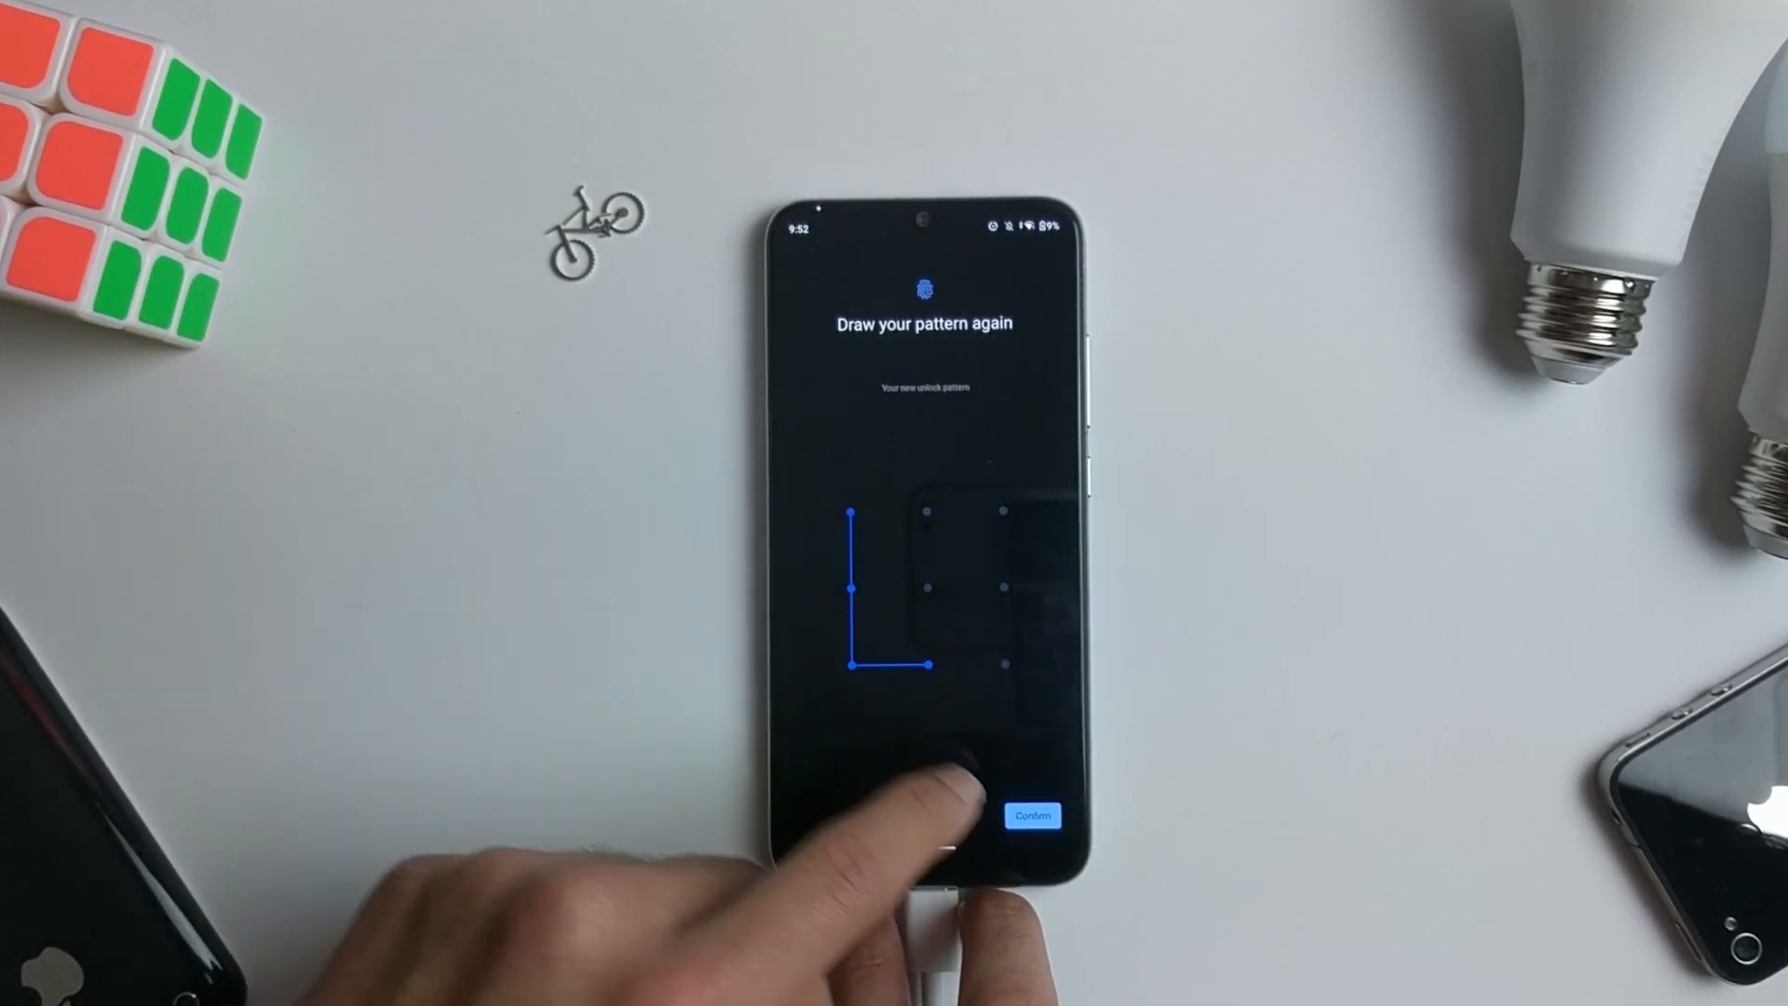
{"action": "left_click", "coordinate": [1030, 816]}
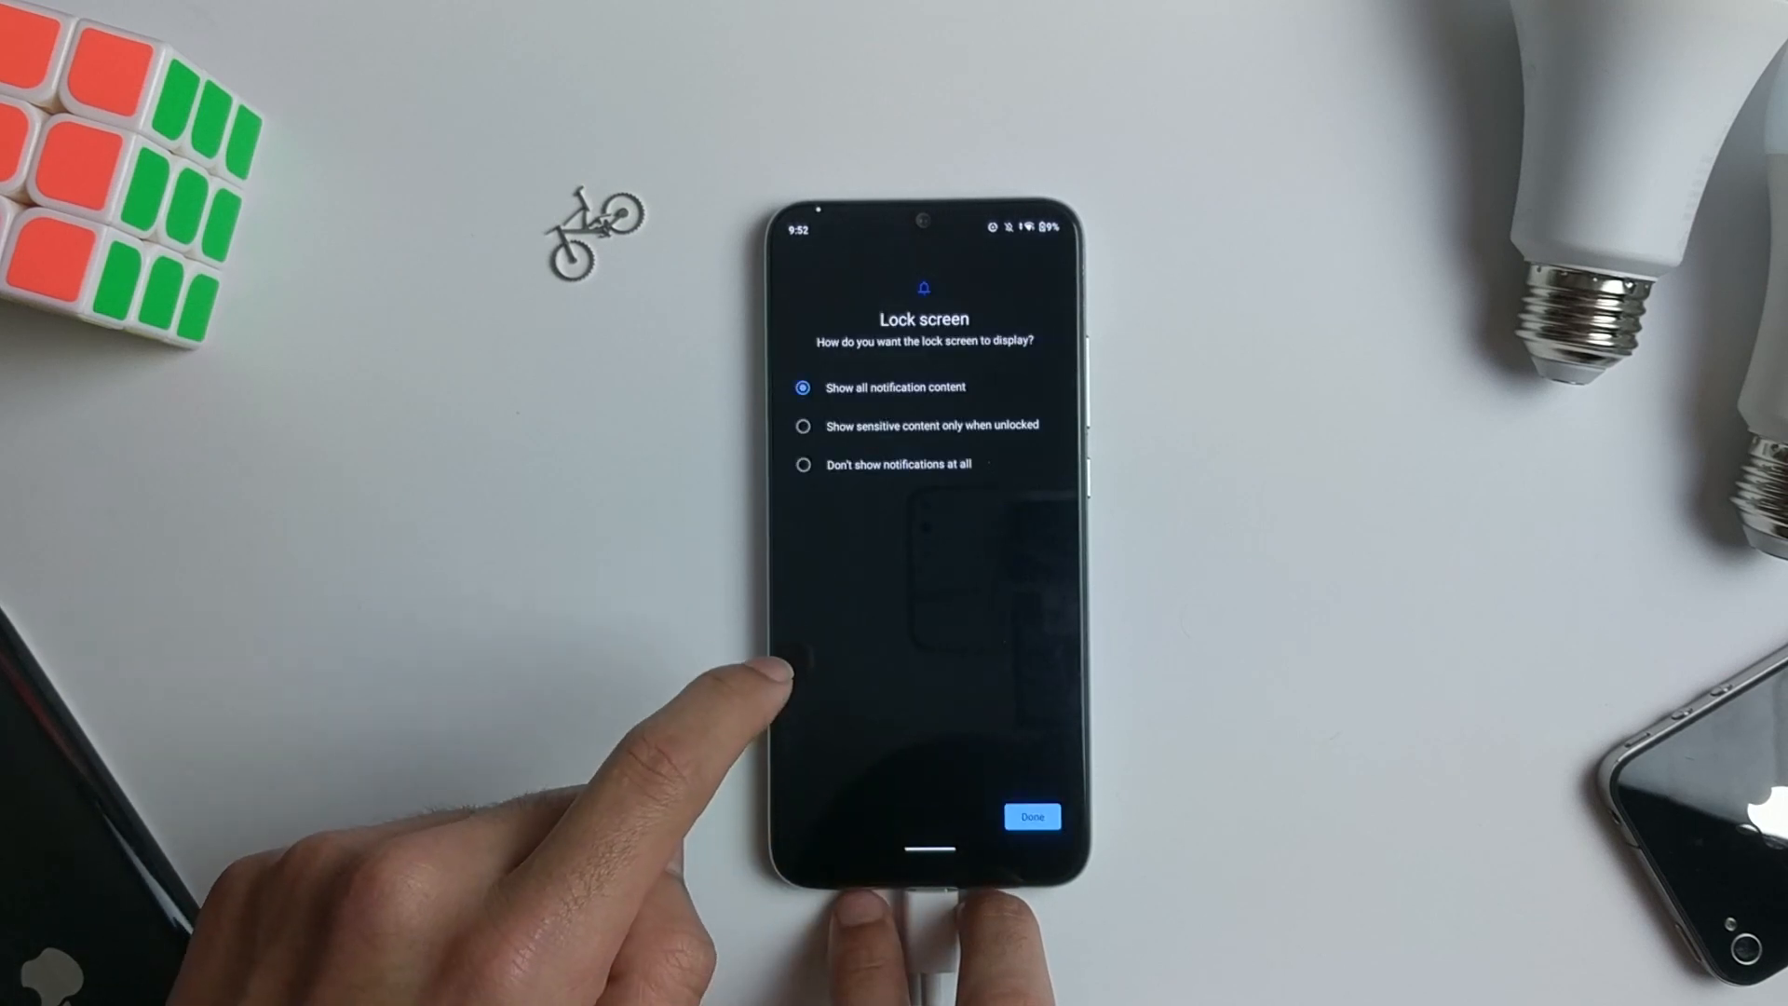
{"action": "left_click", "coordinate": [1030, 816]}
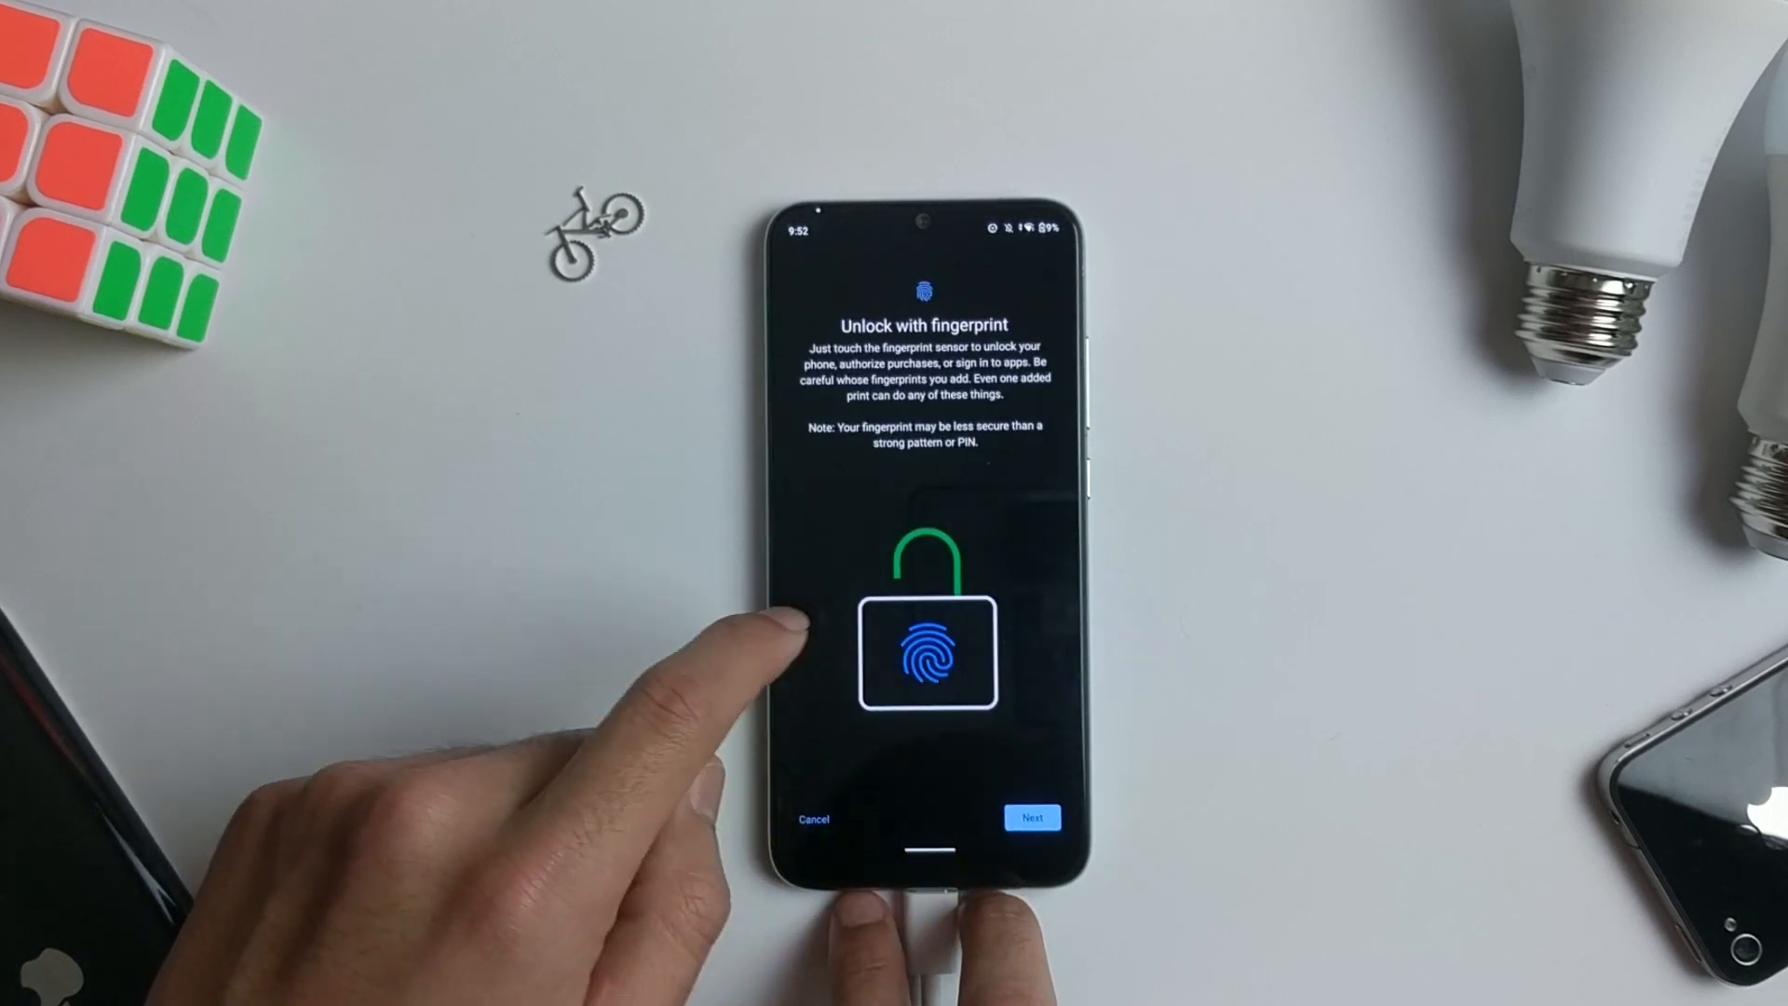
Step: Enroll a fingerprint by repeatedly pressing the in-display sensor until Fingerprint added appears
{"action": "left_click", "coordinate": [1030, 818]}
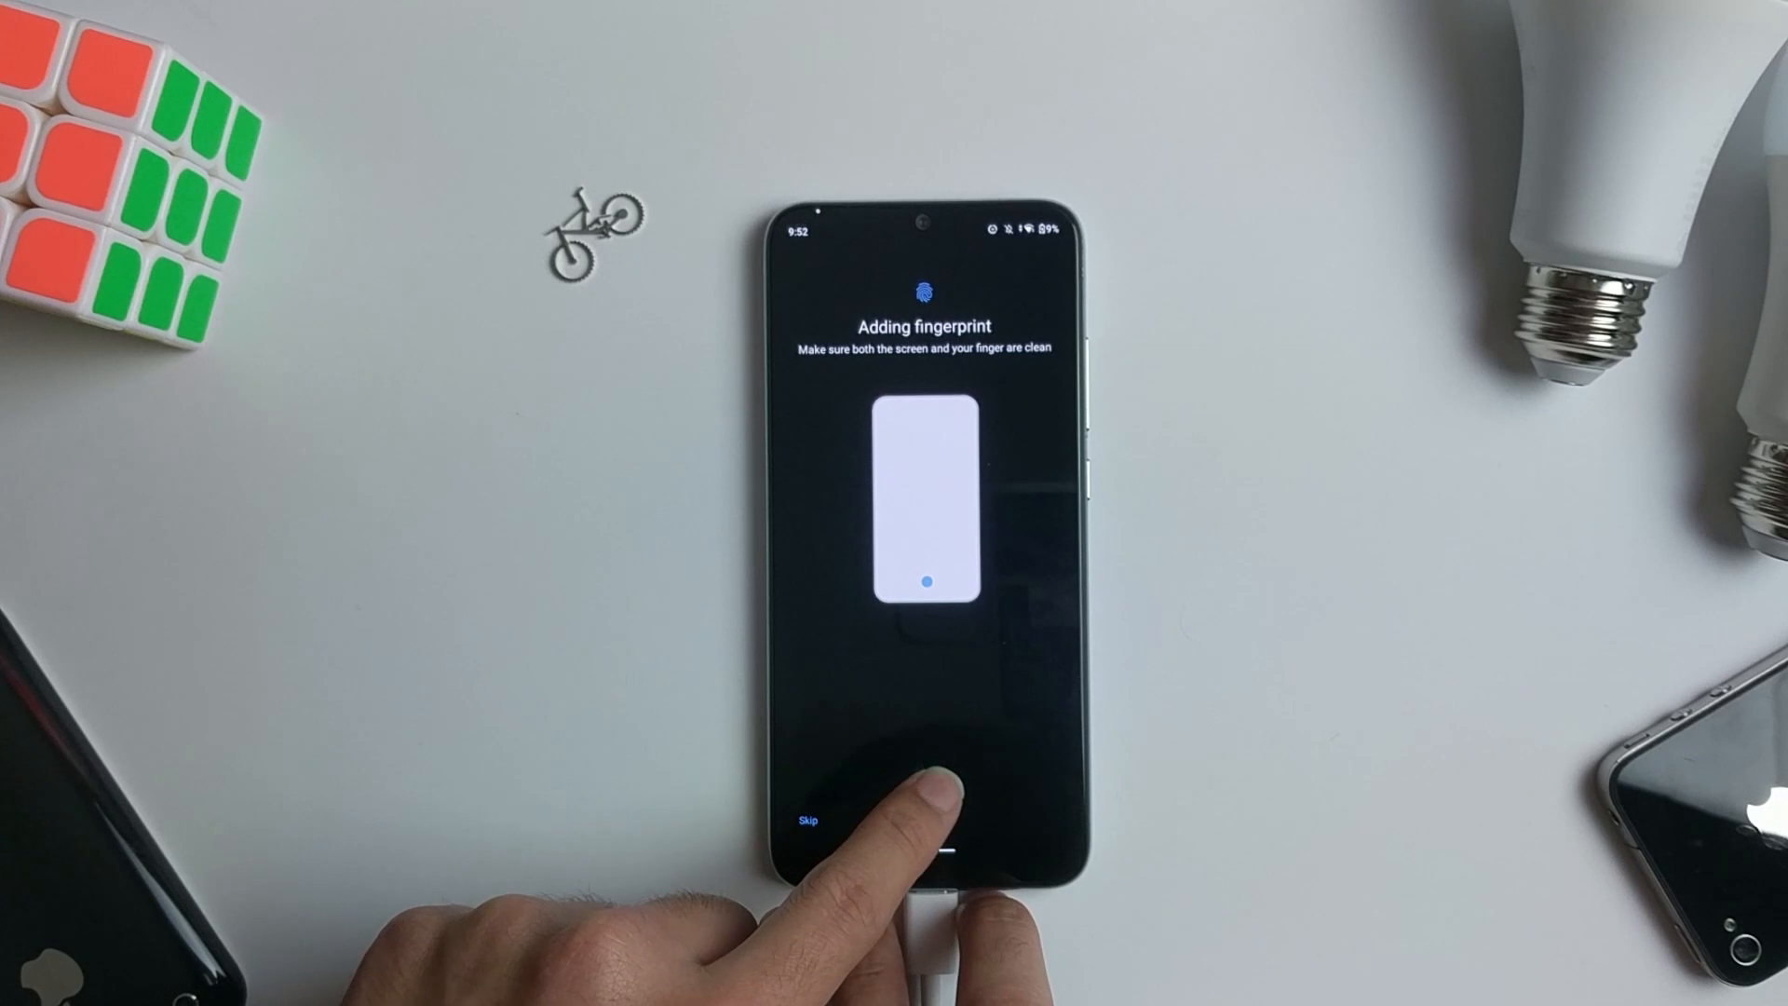
{"action": "left_click", "coordinate": [924, 786]}
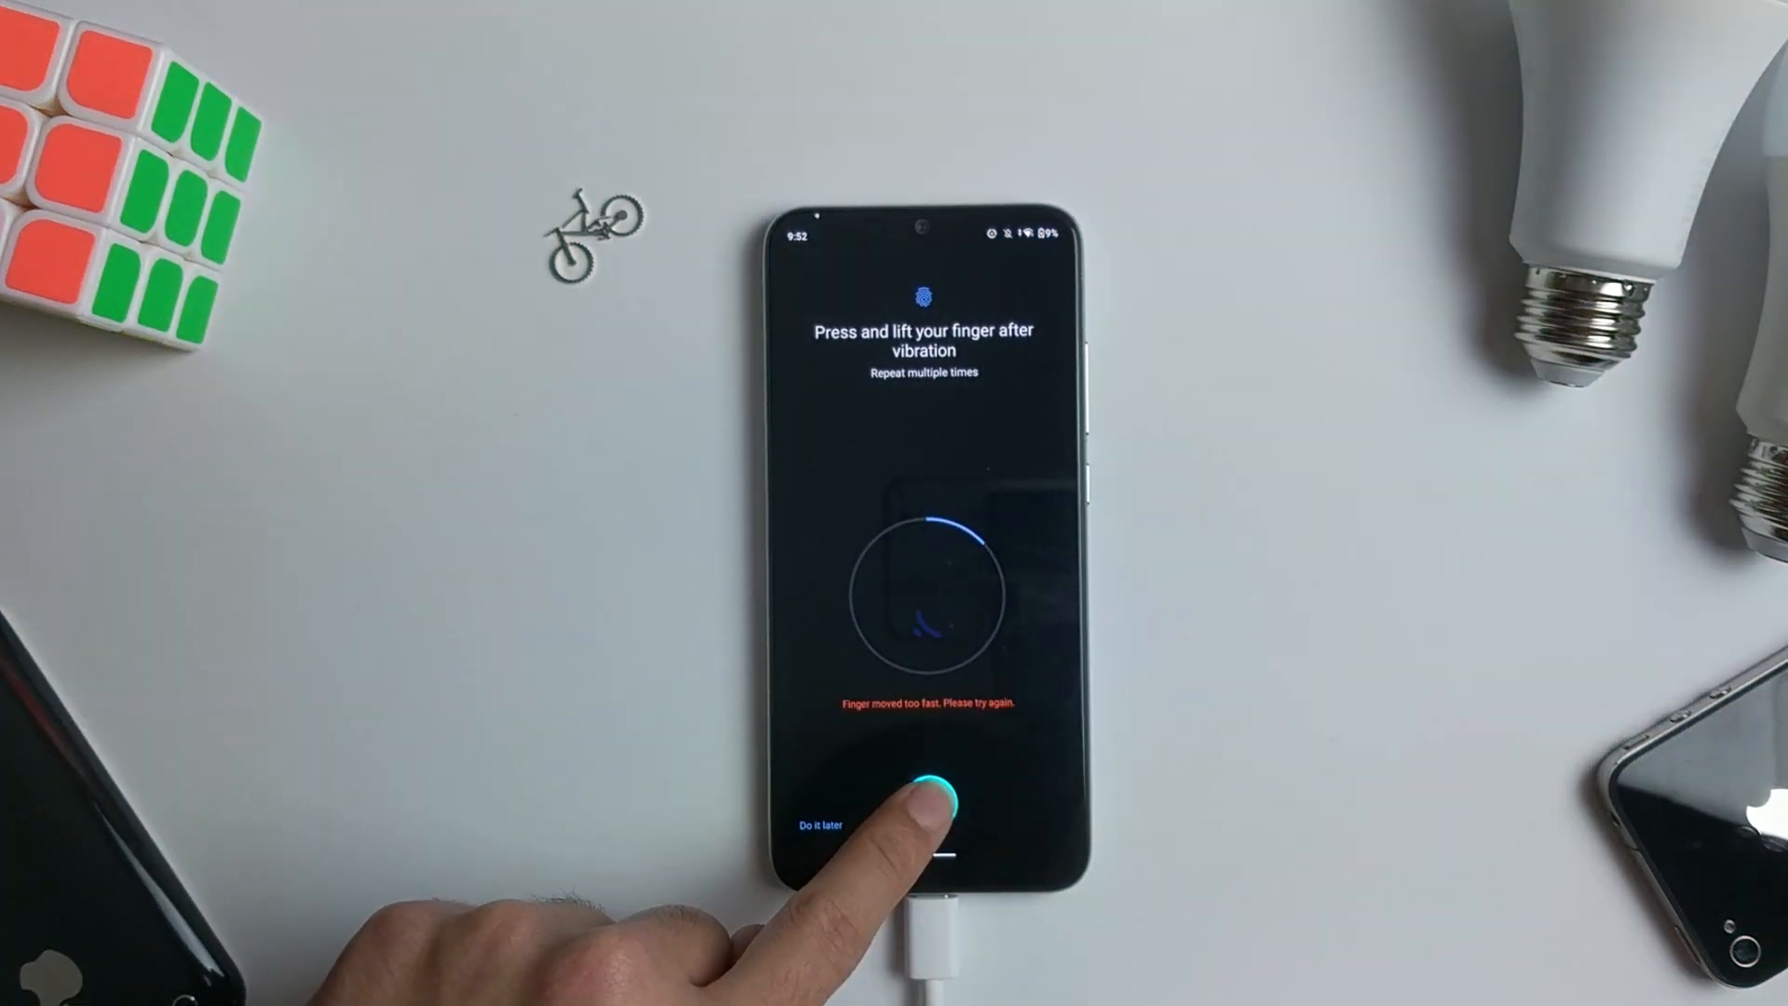
{"action": "left_click", "coordinate": [922, 786]}
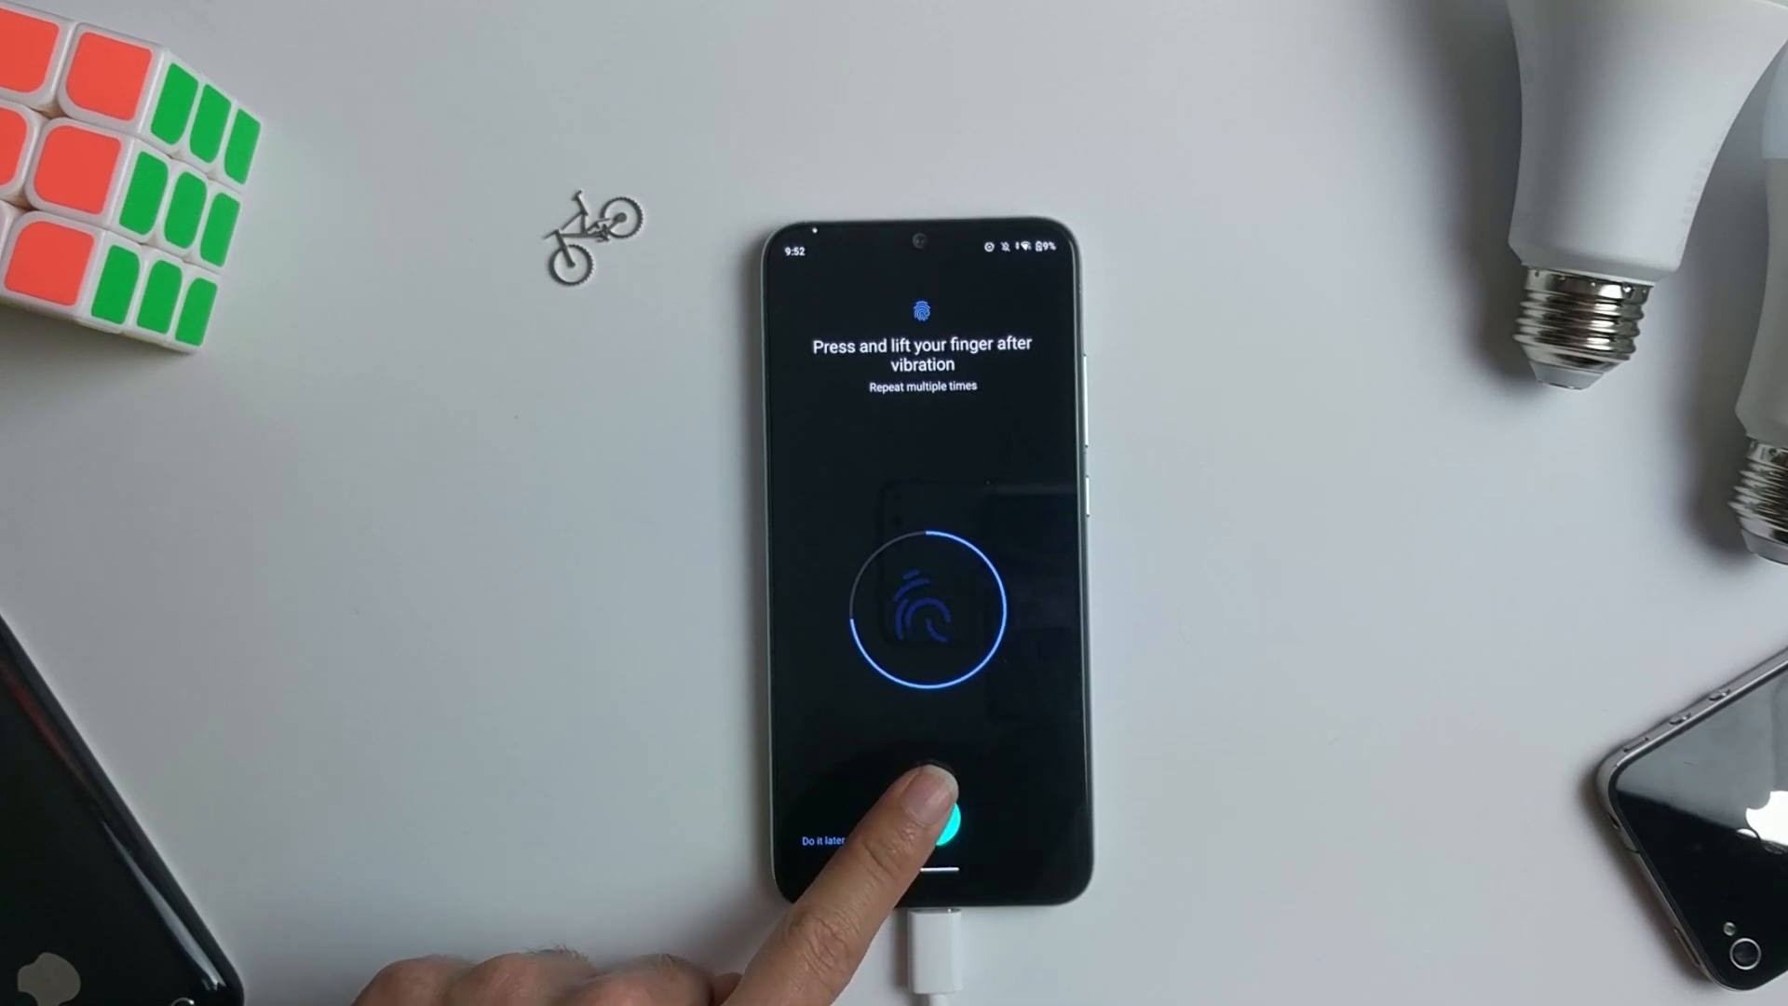
{"action": "left_click", "coordinate": [922, 799]}
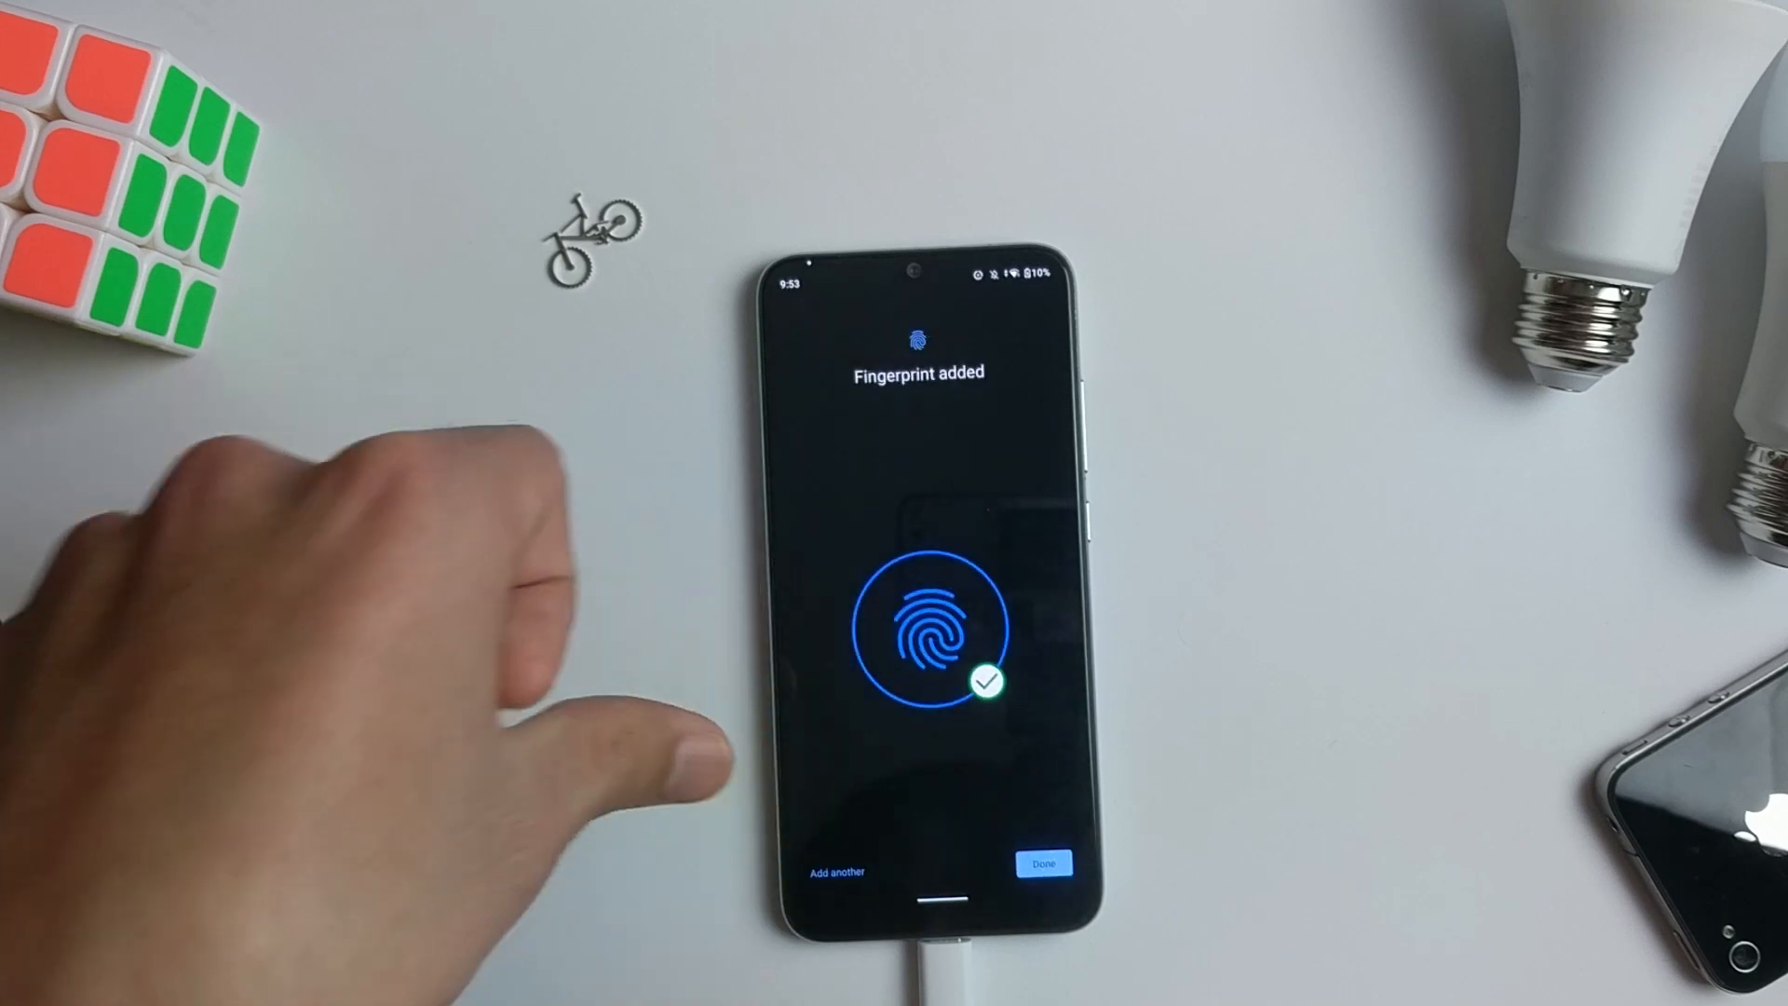
Step: Finish fingerprint setup and return to Security showing Pattern lock with two fingerprints
{"action": "left_click", "coordinate": [1042, 862]}
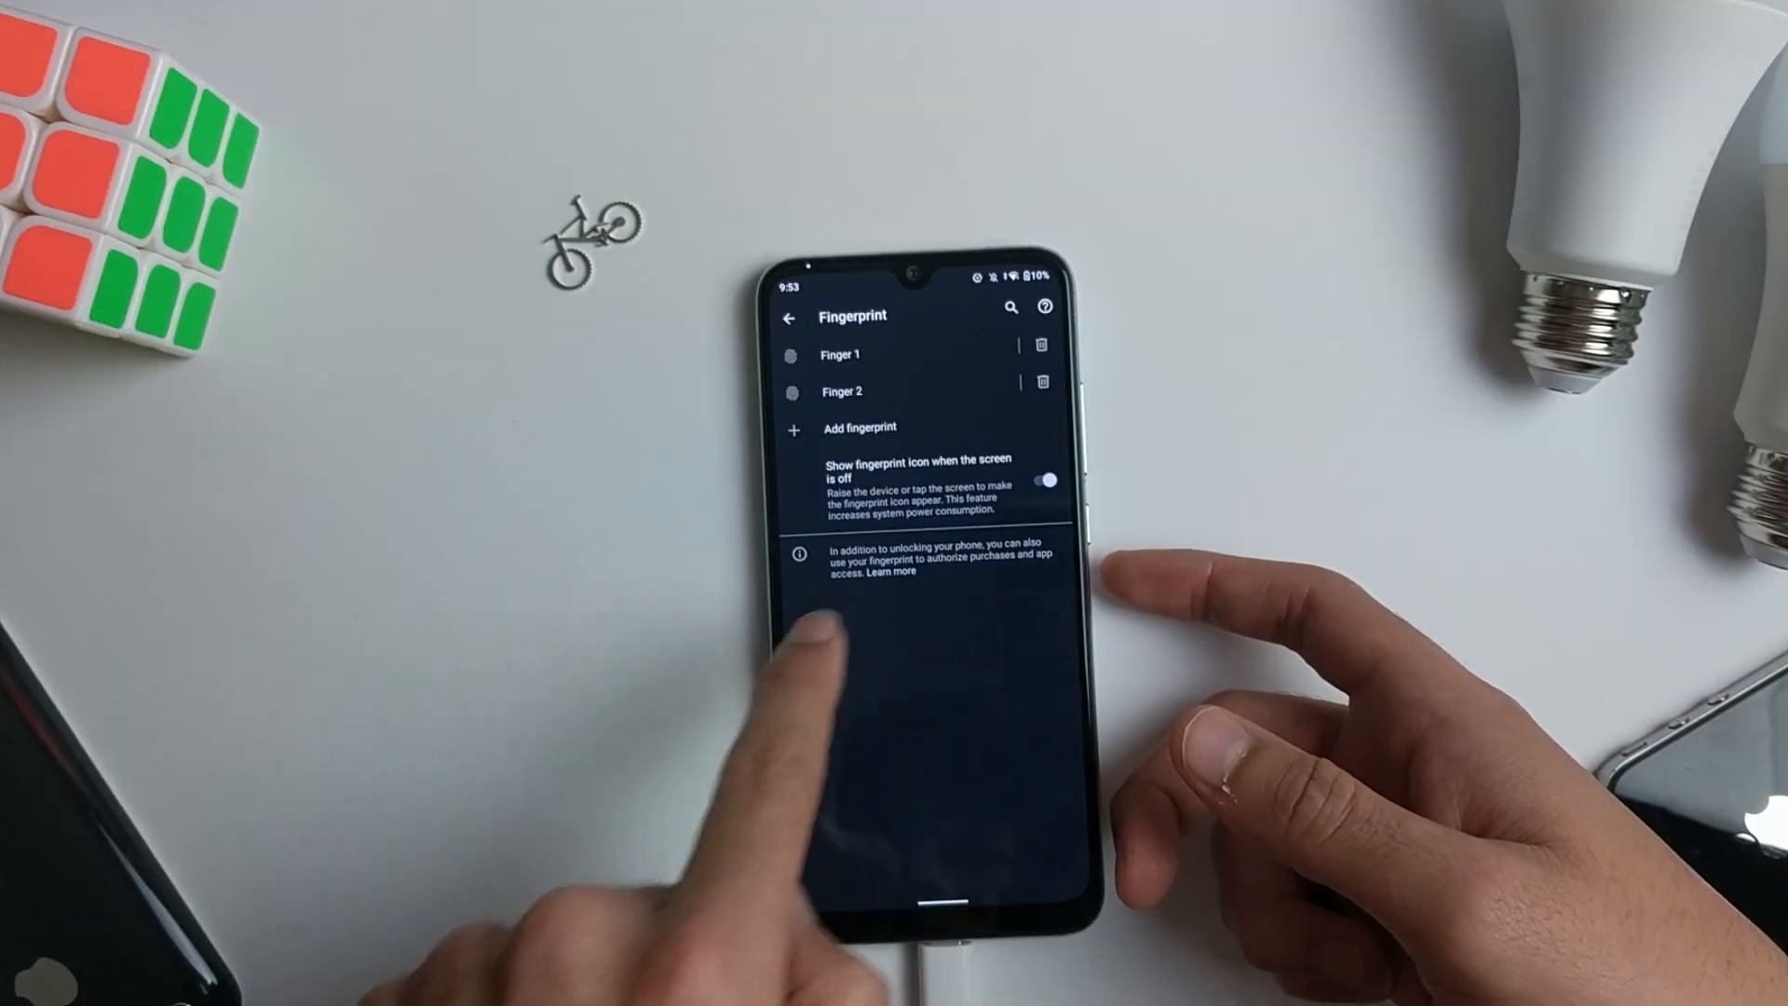
{"action": "left_click", "coordinate": [789, 317]}
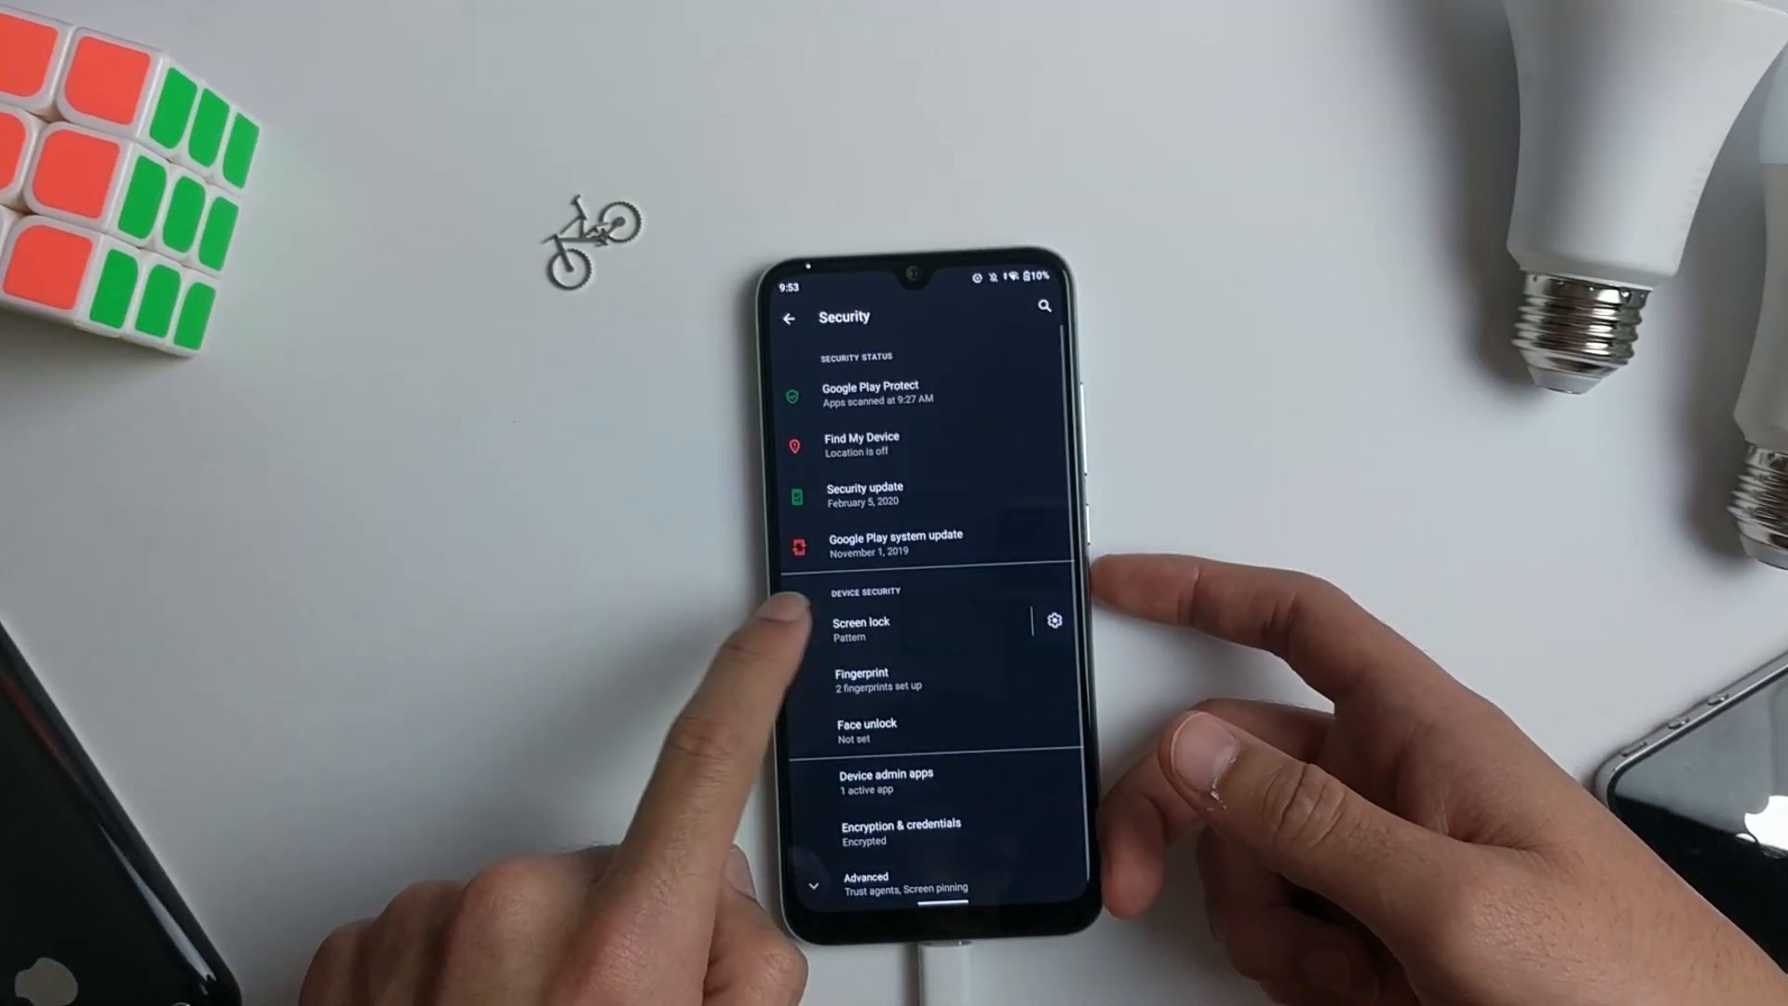